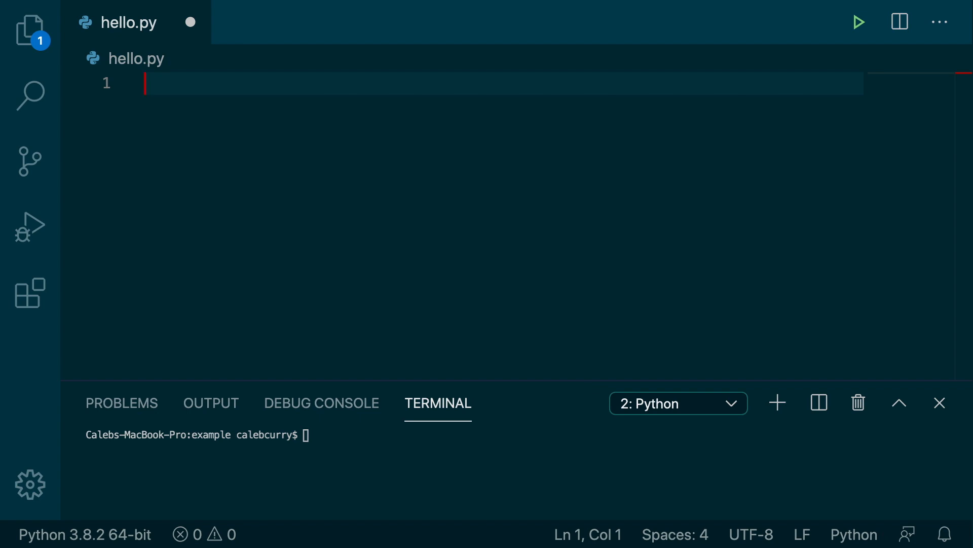
# - Write happy = False on line 1, followed by a blank line
pyautogui.write('happy =')
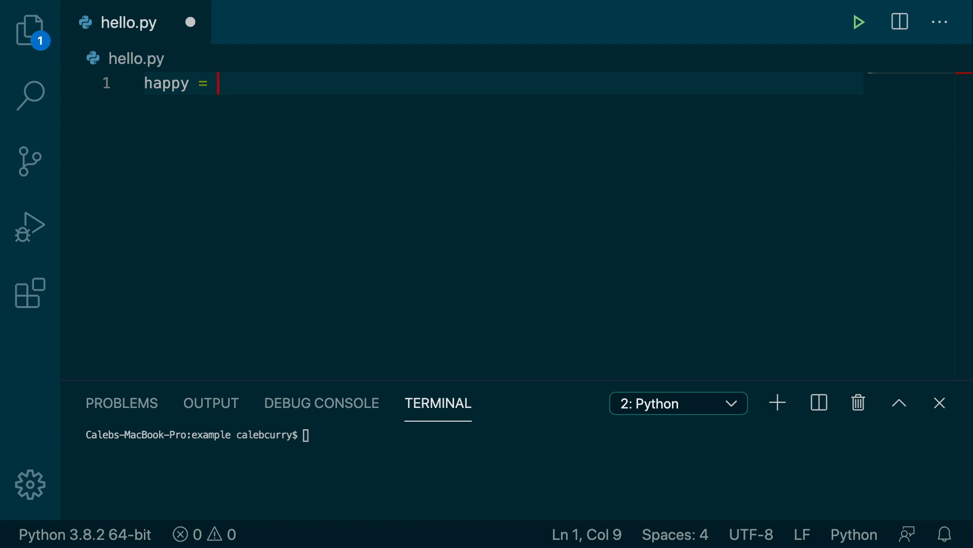
pyautogui.write('True')
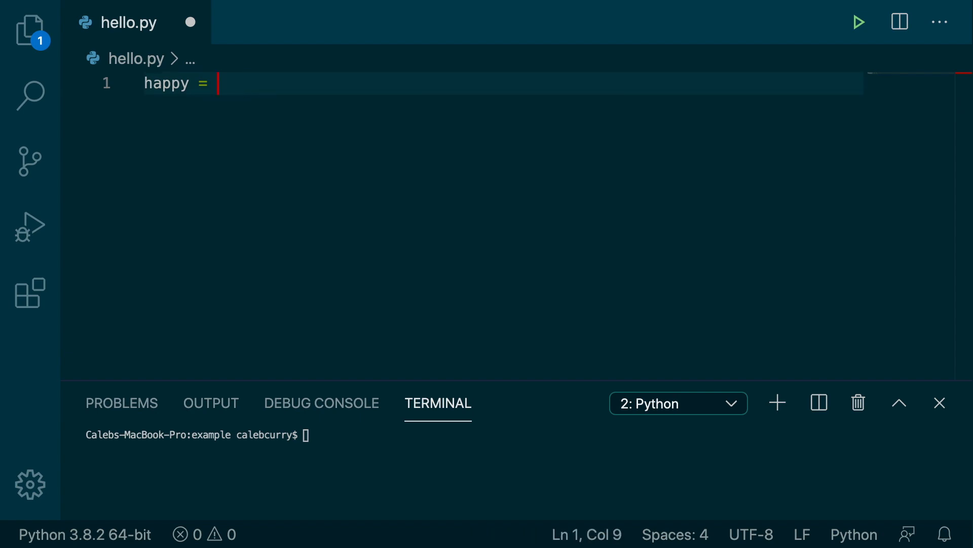
pyautogui.write('False')
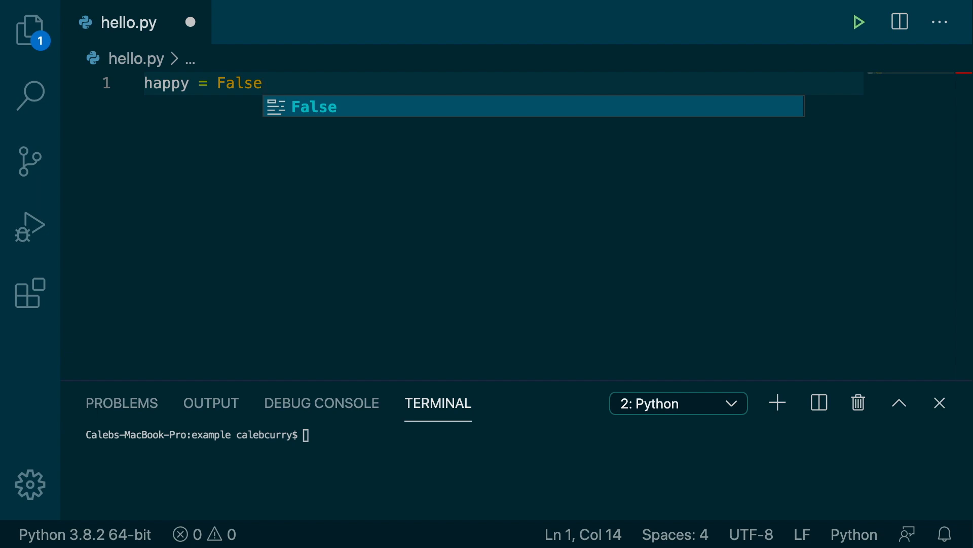
pyautogui.press('Escape')
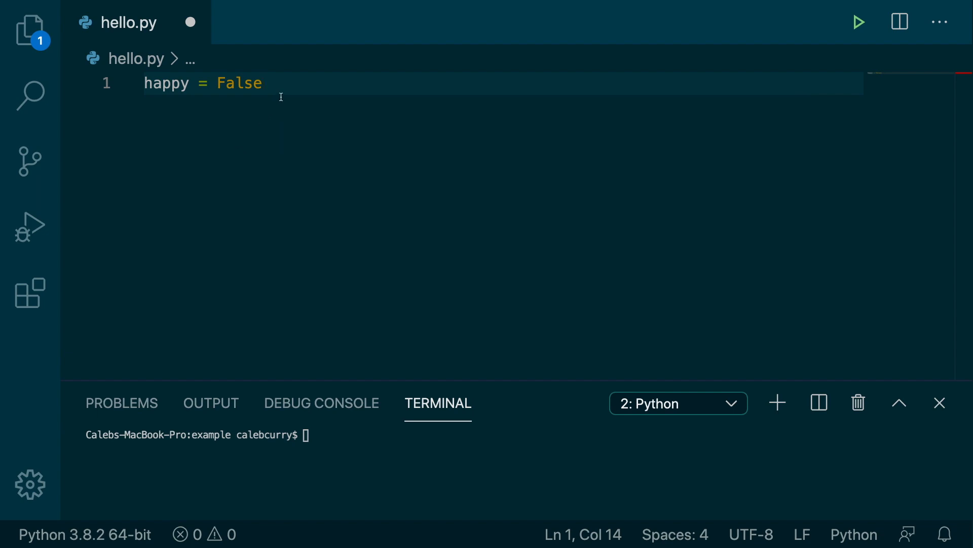
pyautogui.press('enter')
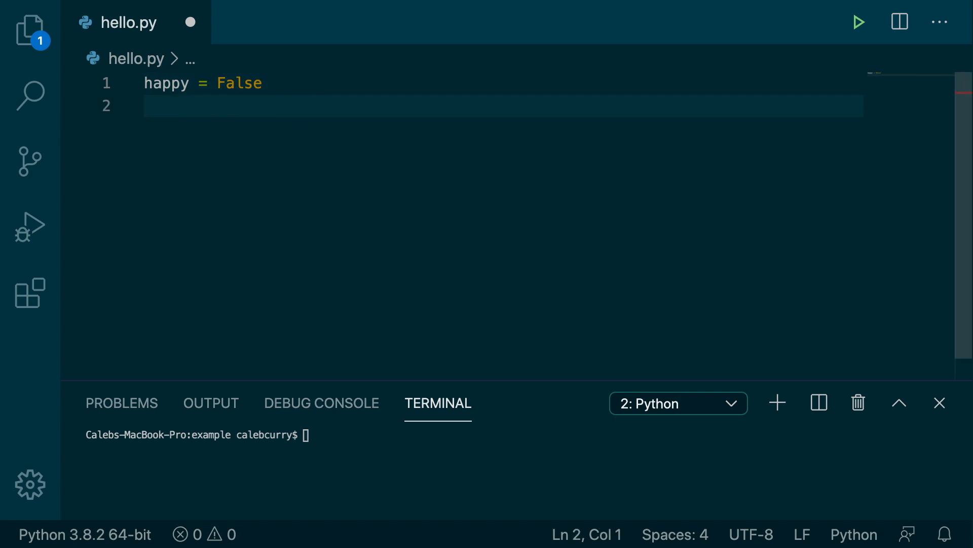
pyautogui.press('enter')
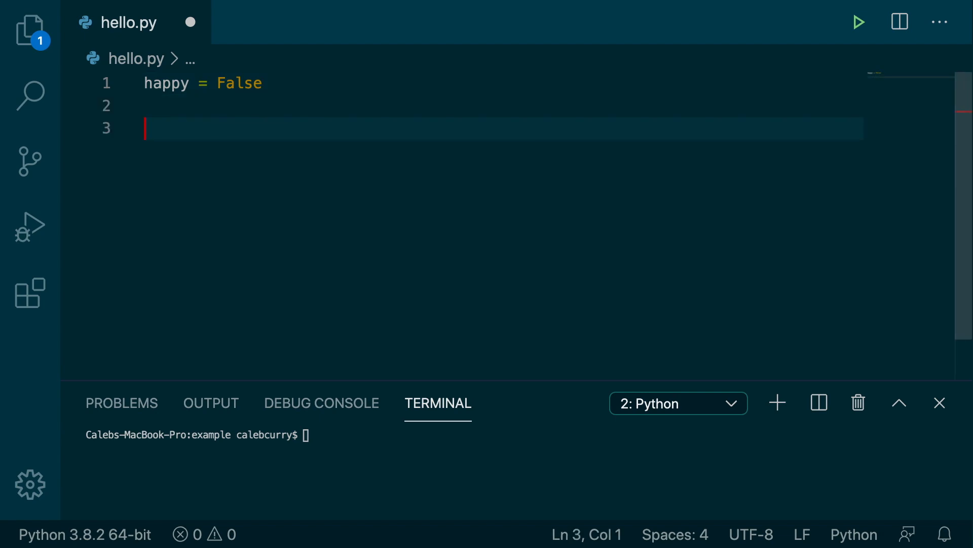
# - Add print(happy) and run hello.py so the terminal prints False
pyautogui.write('print(h')
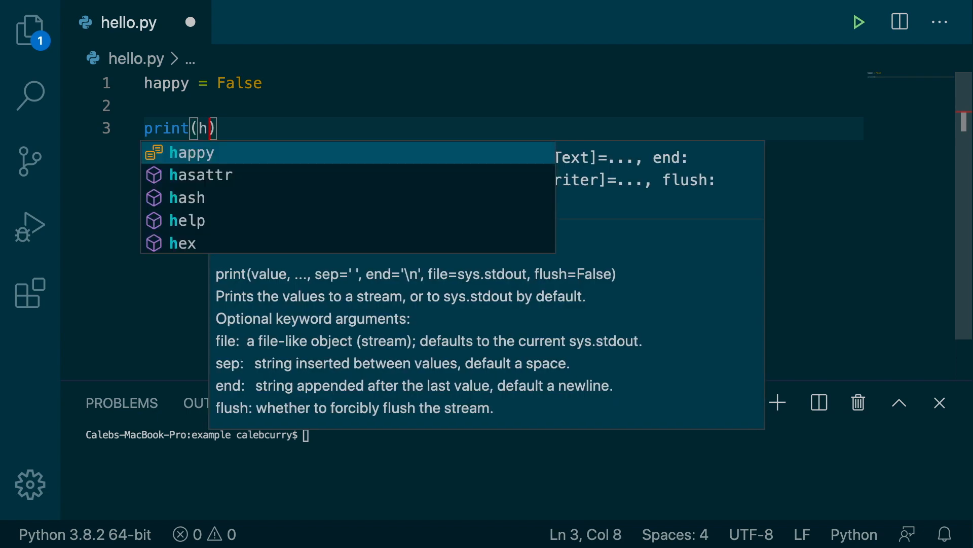
pyautogui.press('Tab')
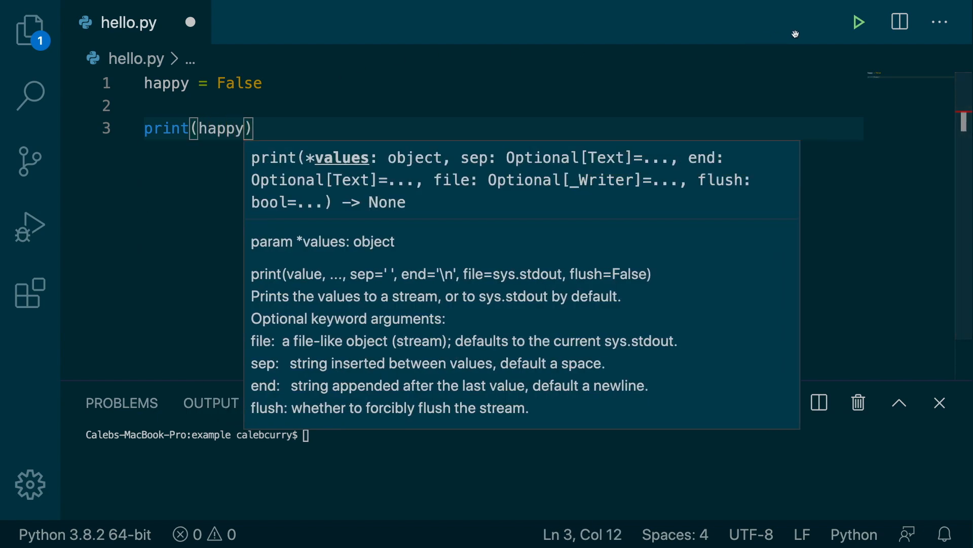
pyautogui.click(859, 21)
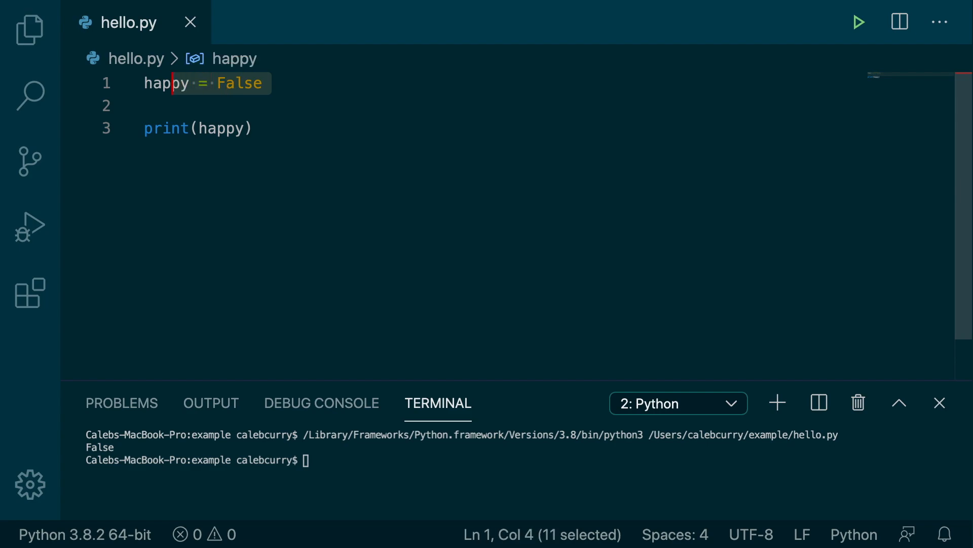
# - Replace the first line with age = 15
pyautogui.write('a')
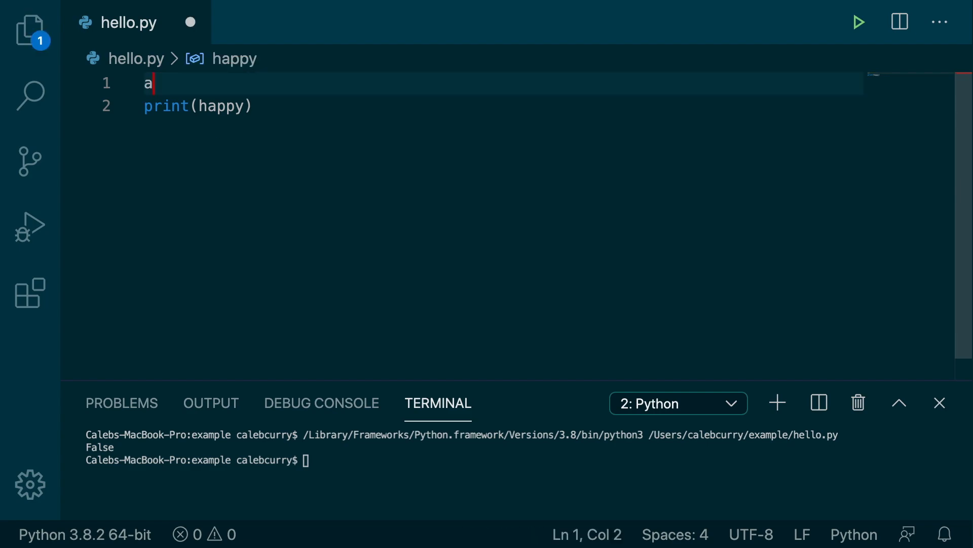
pyautogui.write('ge =')
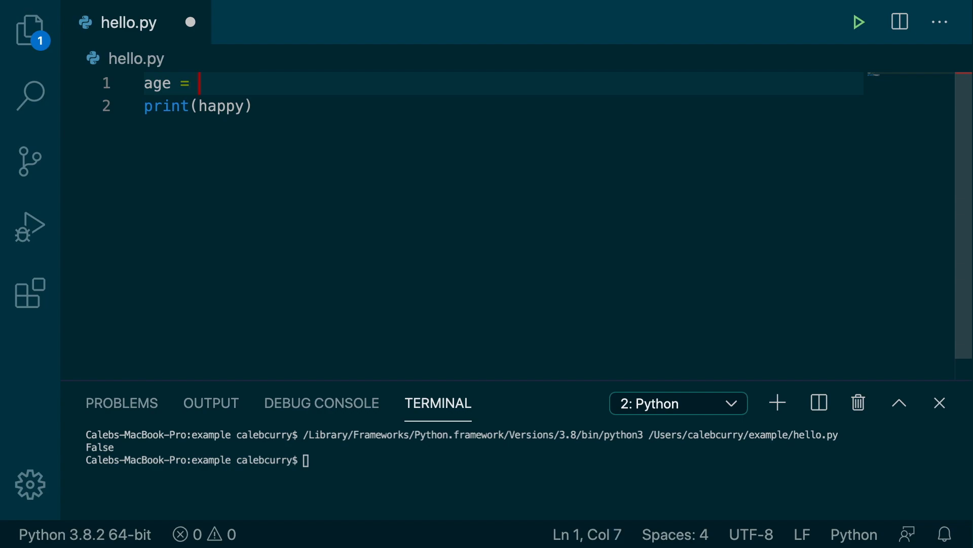
pyautogui.write('15')
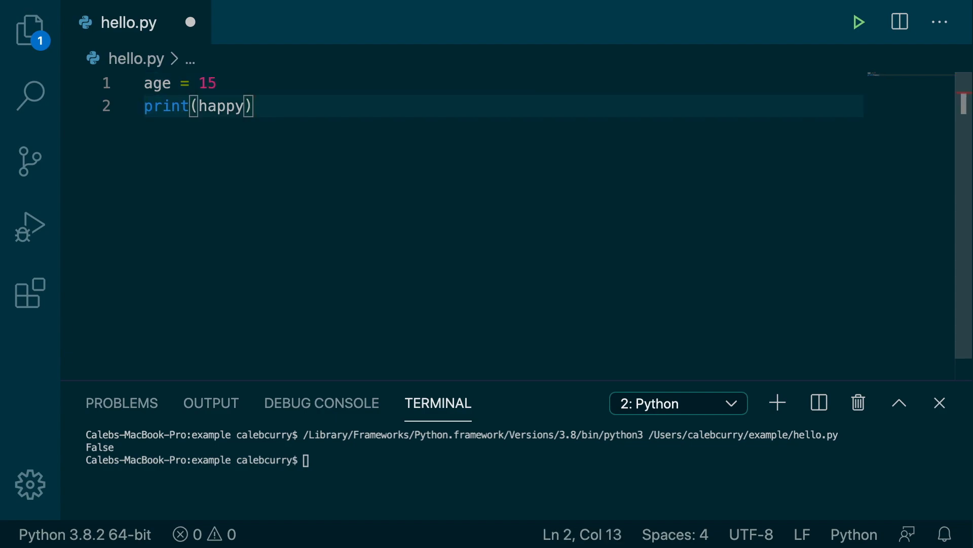
# - Print age > 21 and run it, then rerun with age < 21 printing True
pyautogui.doubleClick(221, 105)
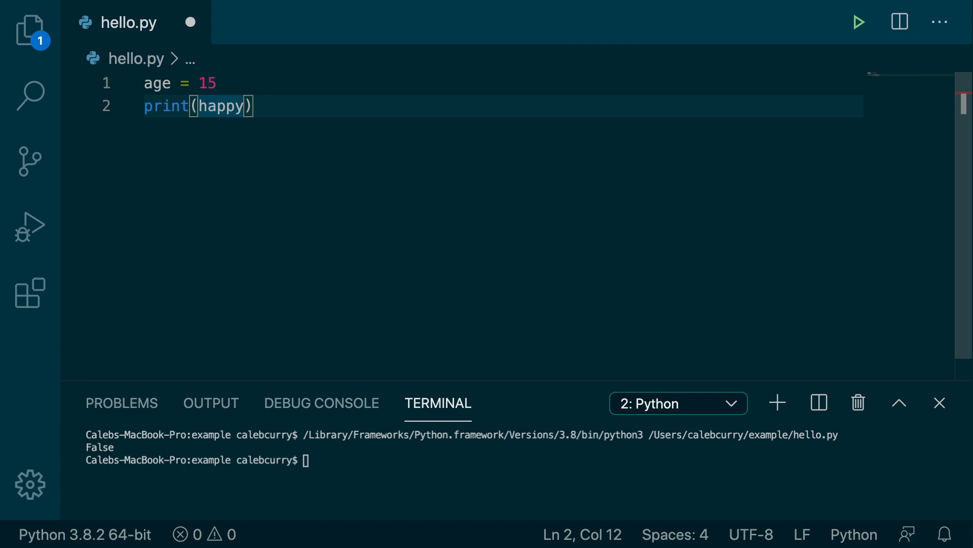
pyautogui.doubleClick(222, 105)
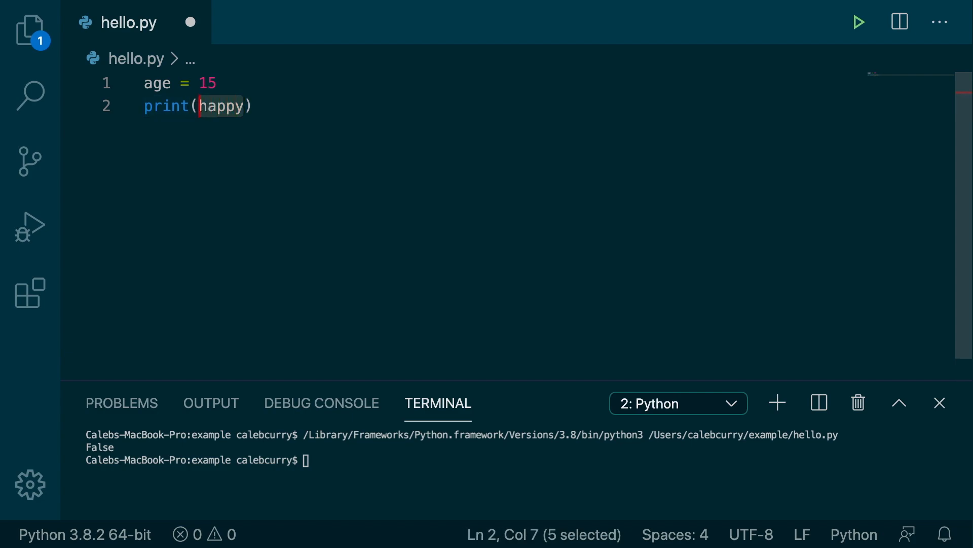
pyautogui.write('age >')
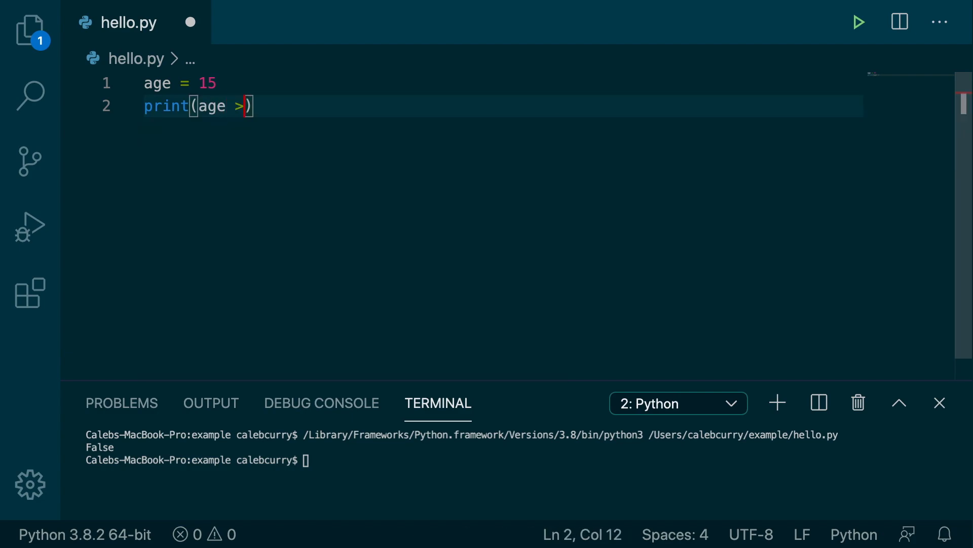
pyautogui.write('21')
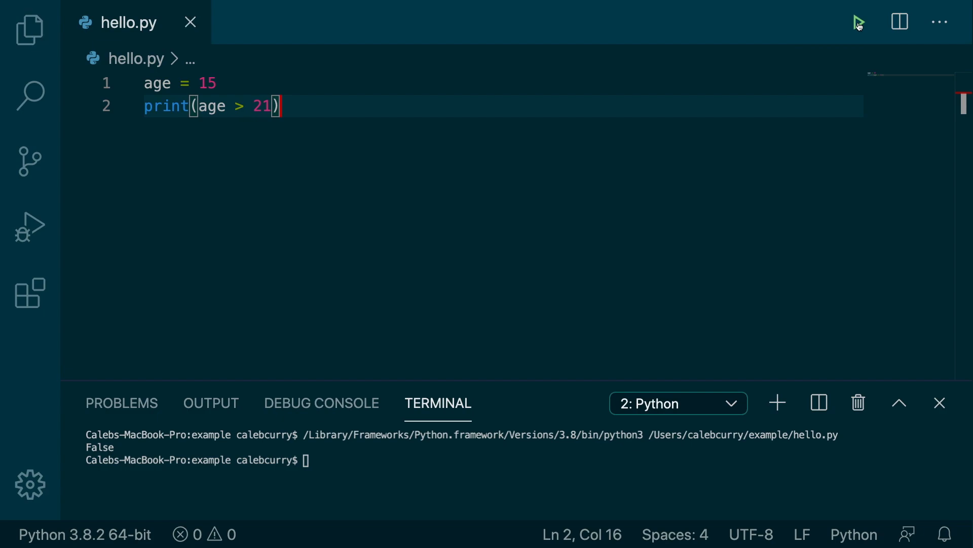
pyautogui.click(860, 22)
pyautogui.write('<')
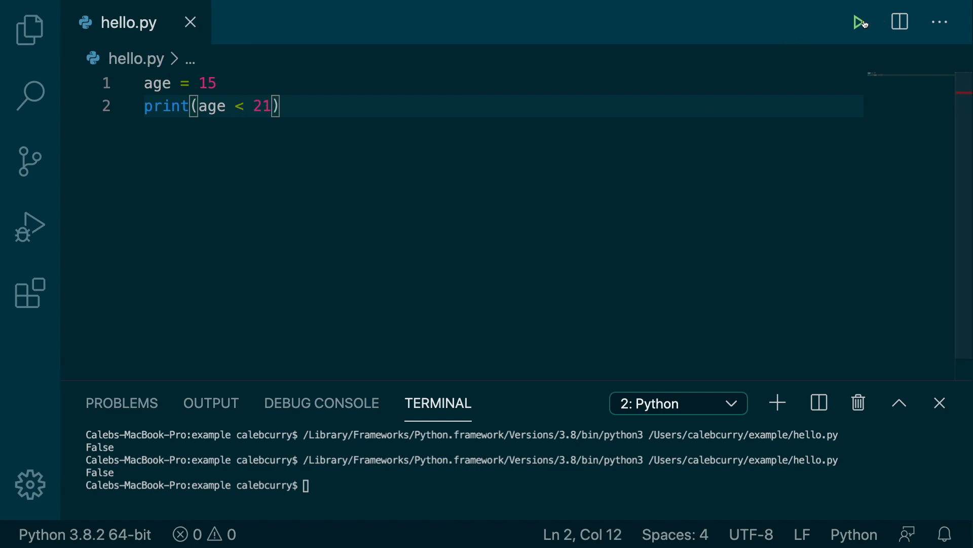
pyautogui.click(861, 21)
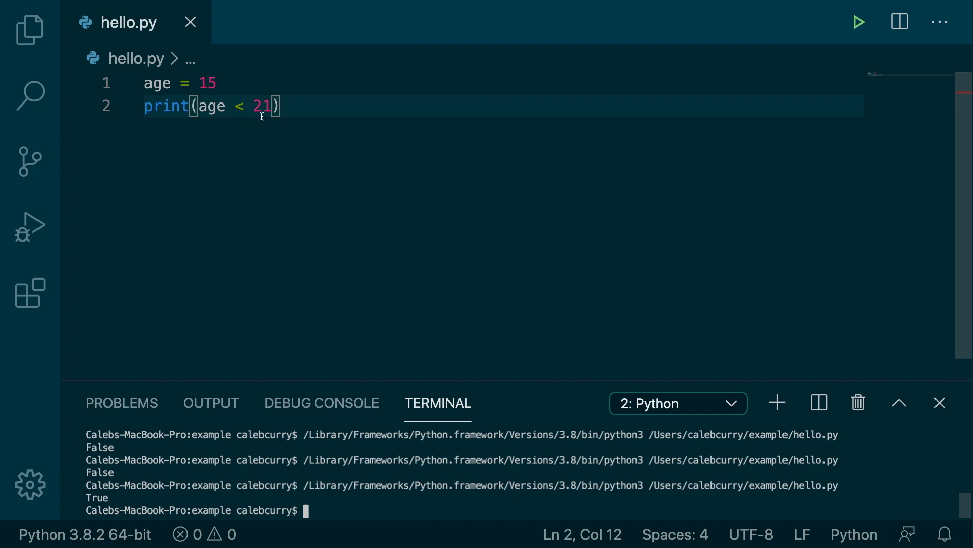
# - Store age > 20 in a can_drink variable and pass can_drink to print
pyautogui.doubleClick(237, 105)
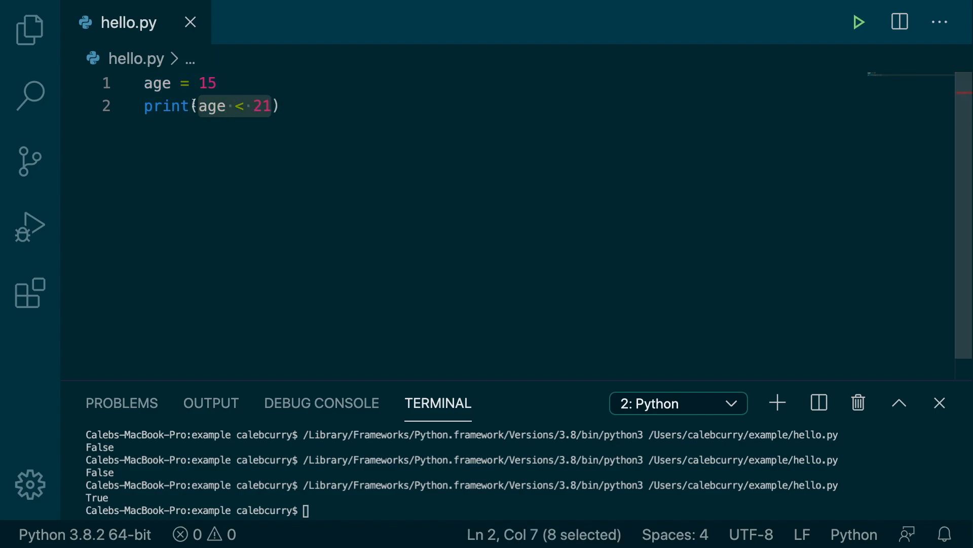
pyautogui.moveTo(294, 91)
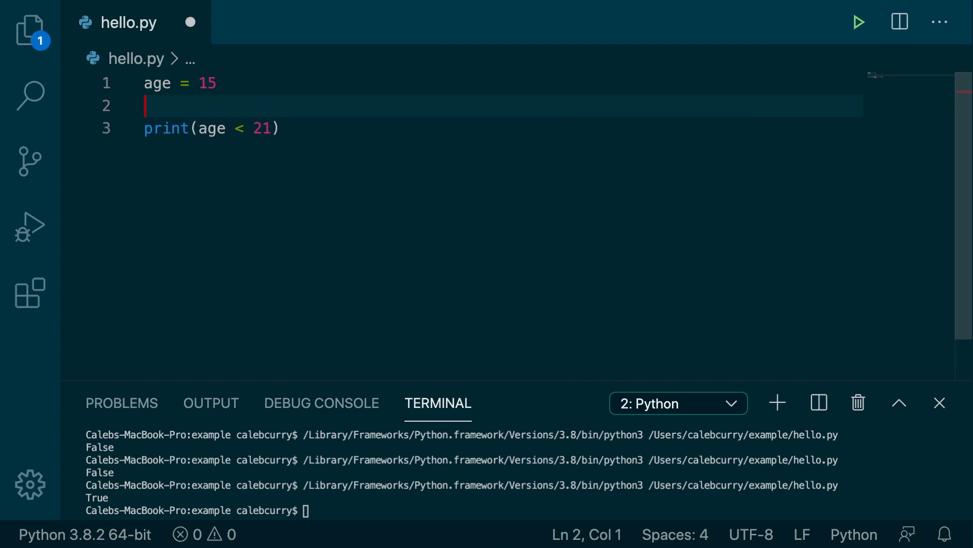
pyautogui.write('can_drink')
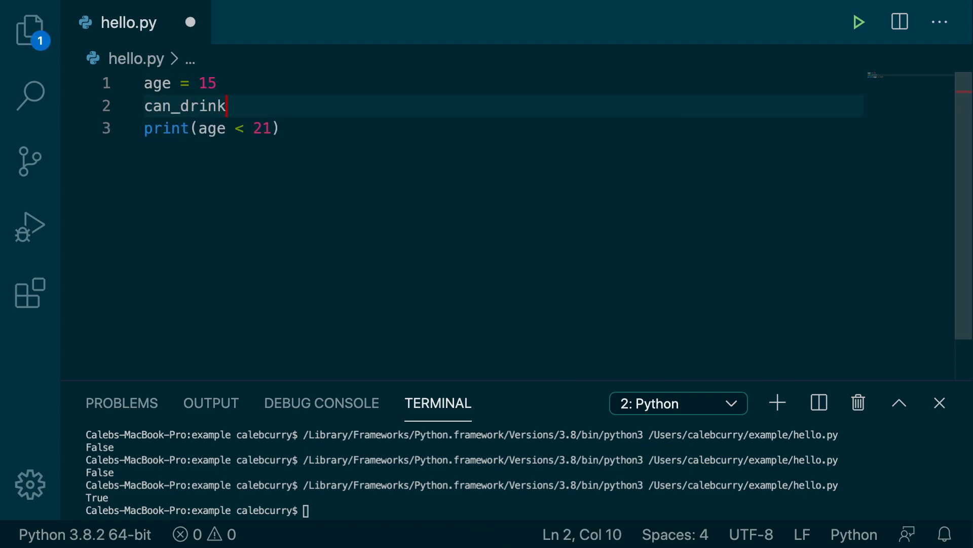
pyautogui.write('=')
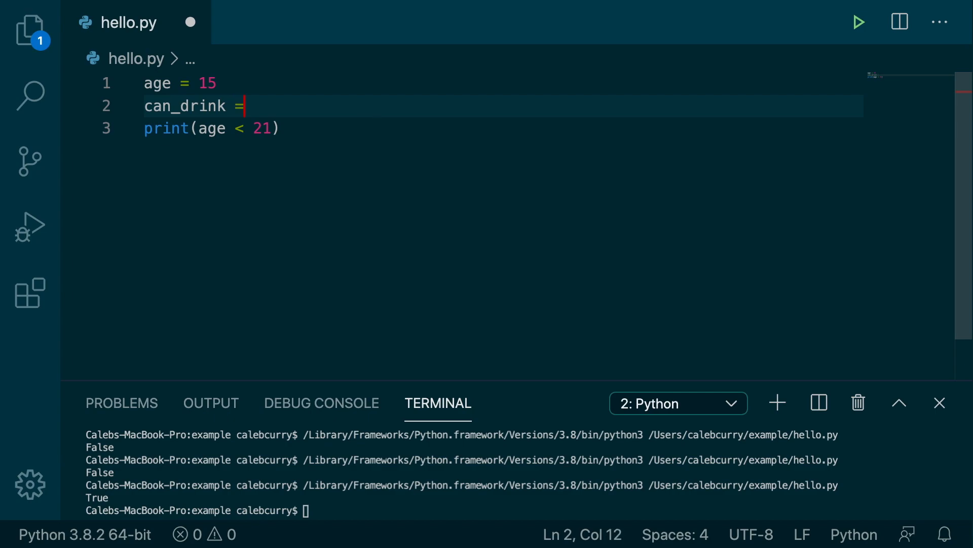
pyautogui.write('age >')
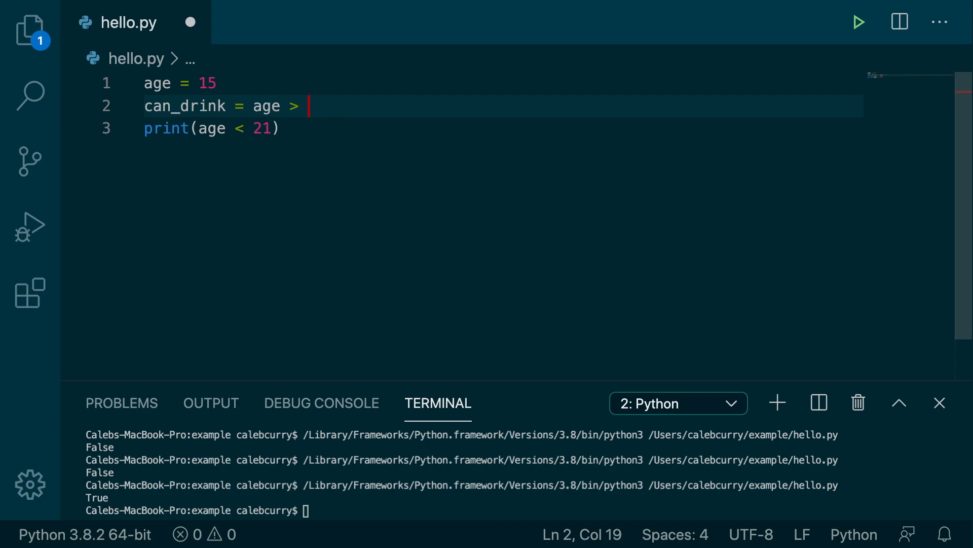
pyautogui.write('20')
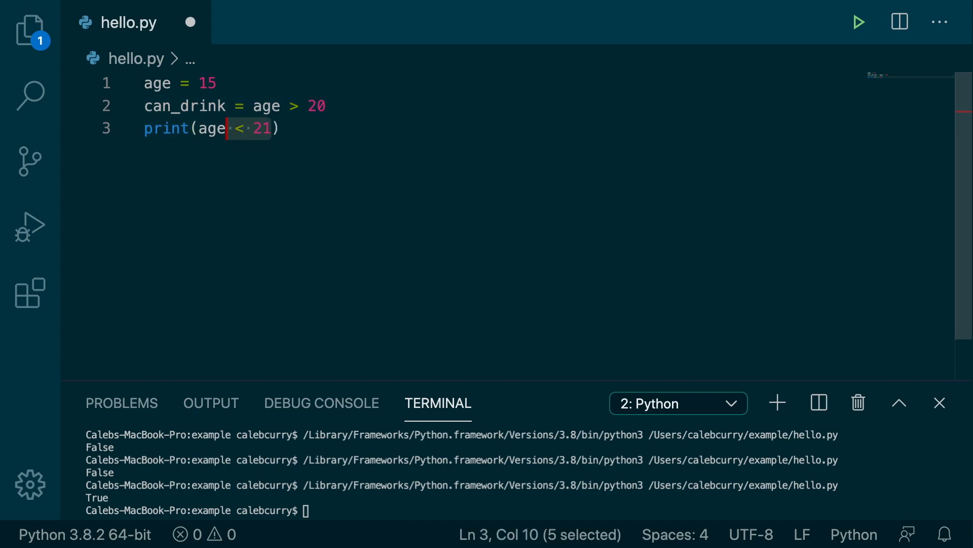
pyautogui.write('can_drink')
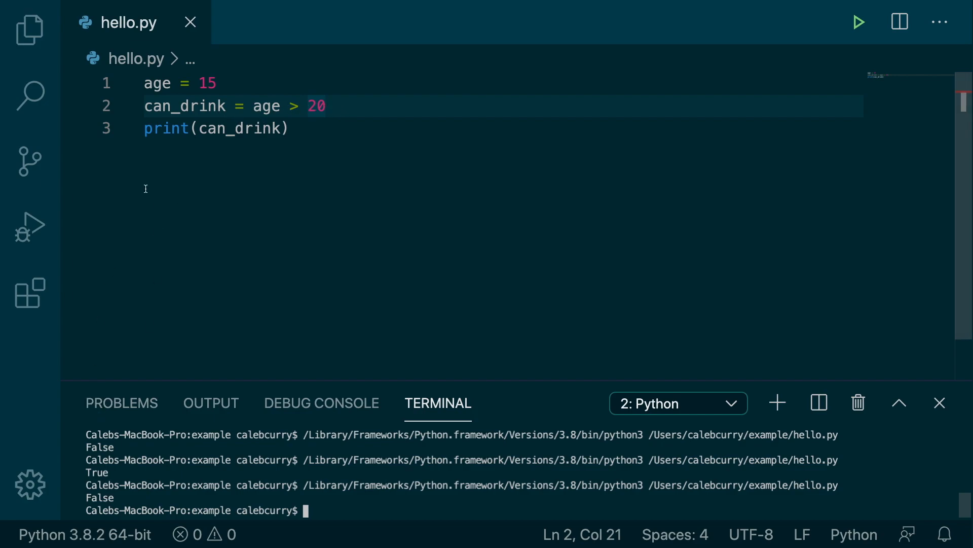
pyautogui.doubleClick(238, 128)
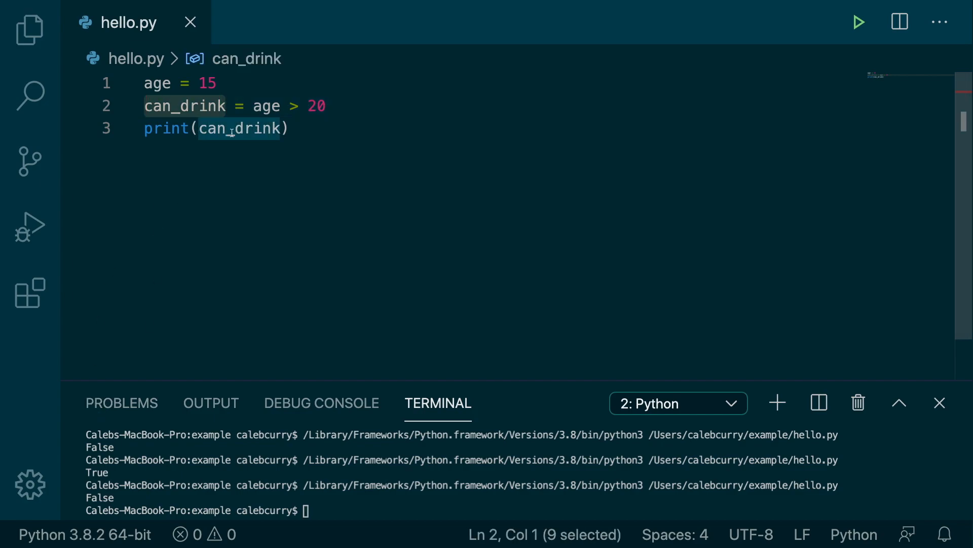